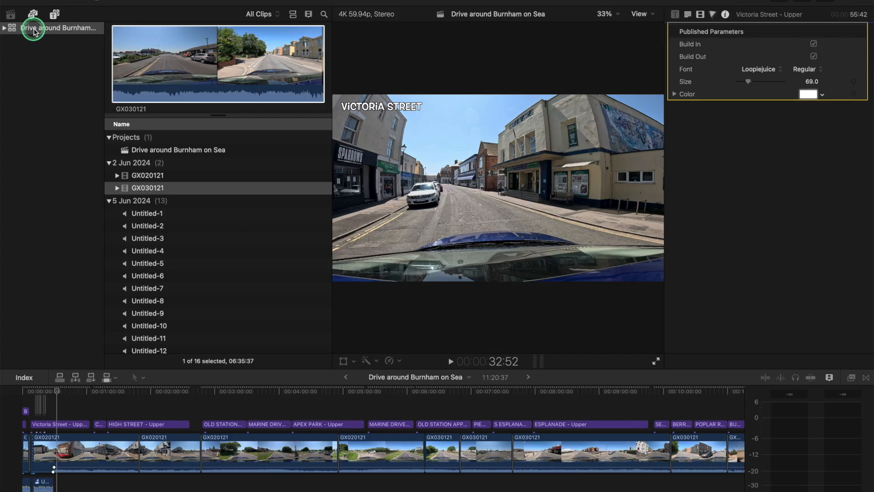
Add a 6-06-2024 event beside 5-06-2024 in the Drive around Burnham on sea library.
click(12, 29)
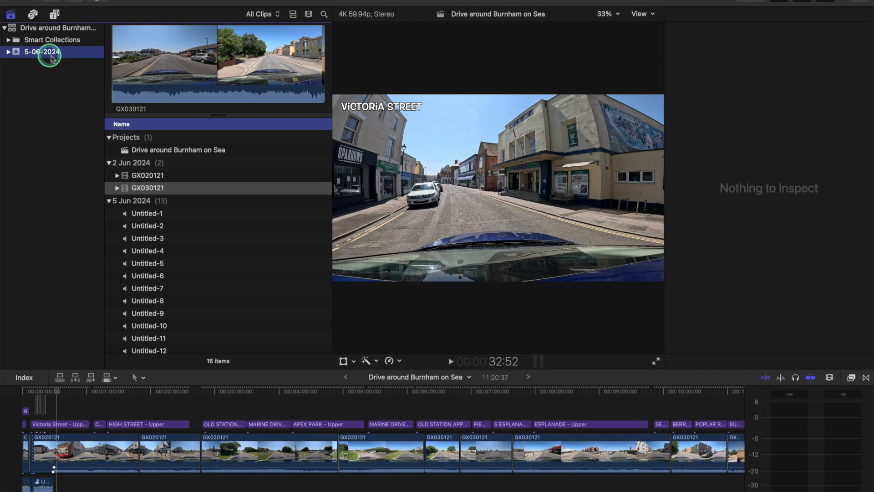
click(18, 57)
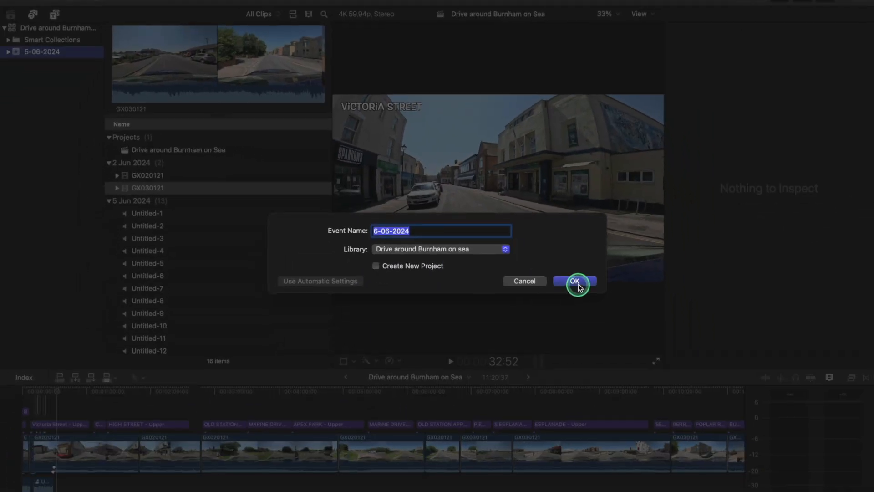
click(575, 281)
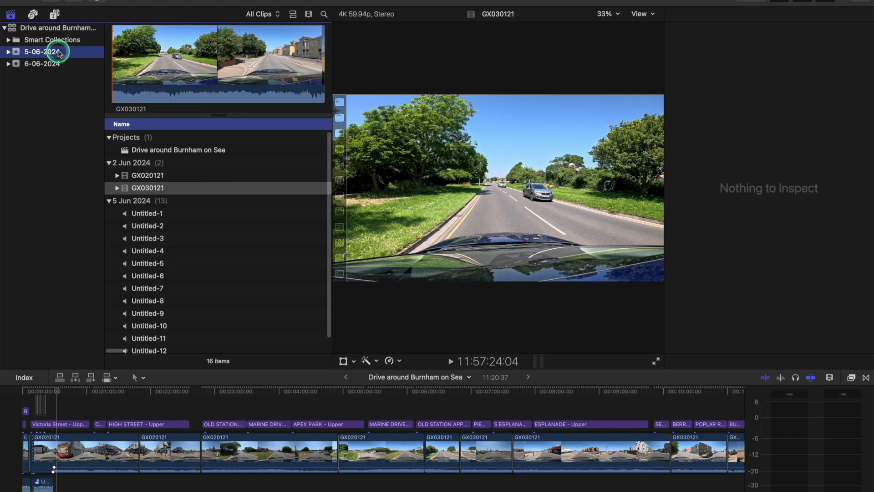
Rename event 5-06-2024 to beach and 6-06-2024 to city.
click(39, 63)
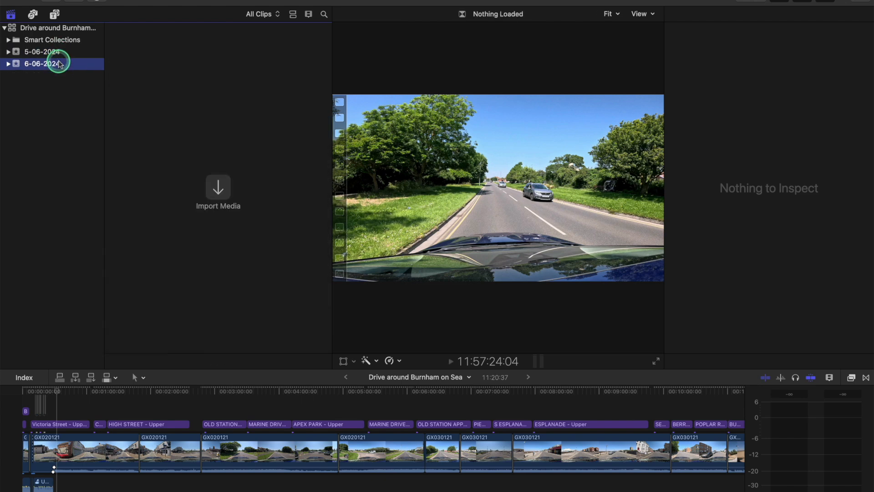
mouse_move(60, 58)
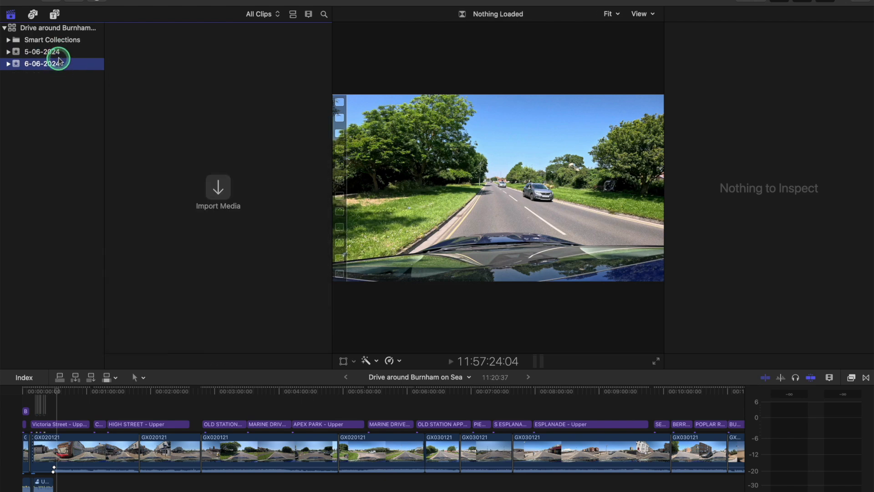
click(37, 51)
text(beach)
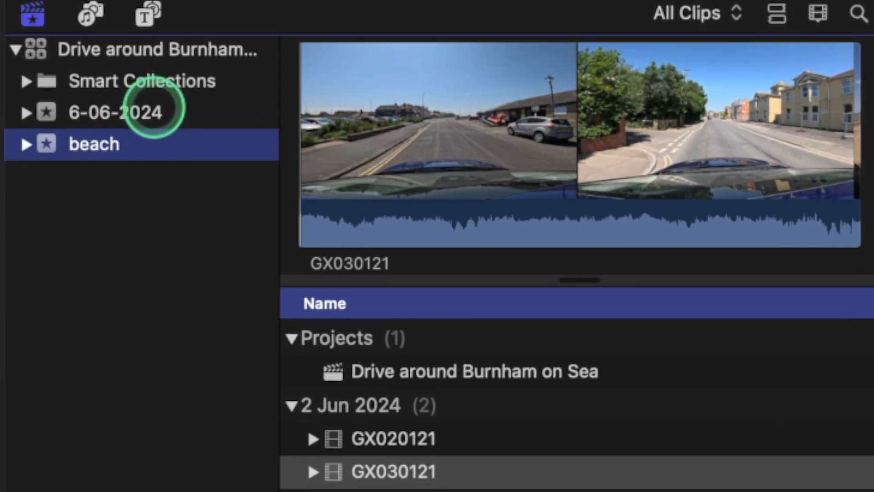
click(116, 113)
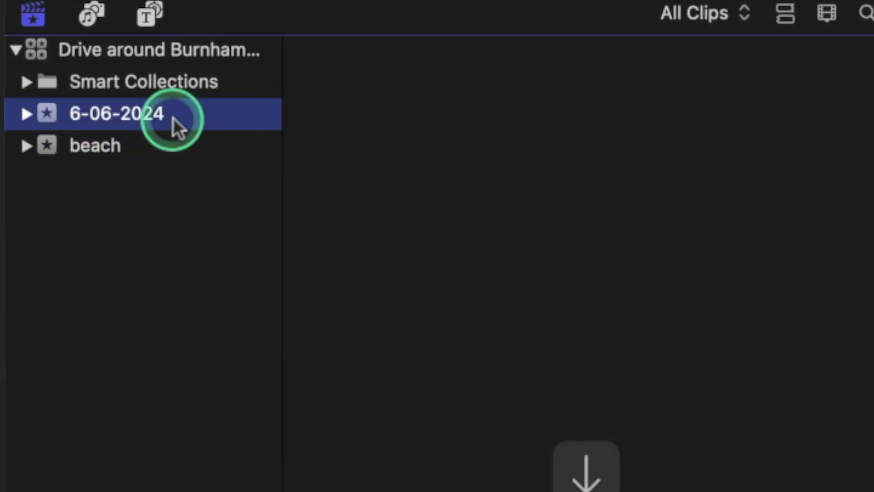
text(city)
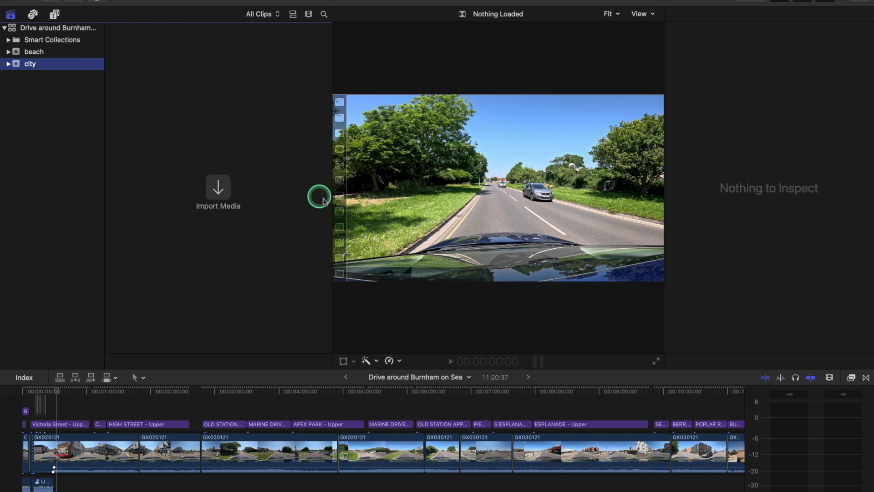
mouse_move(183, 260)
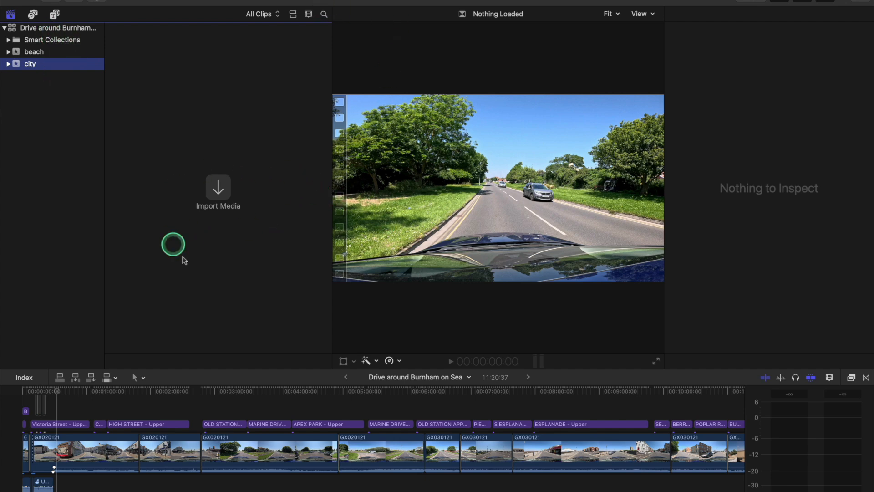
mouse_move(189, 171)
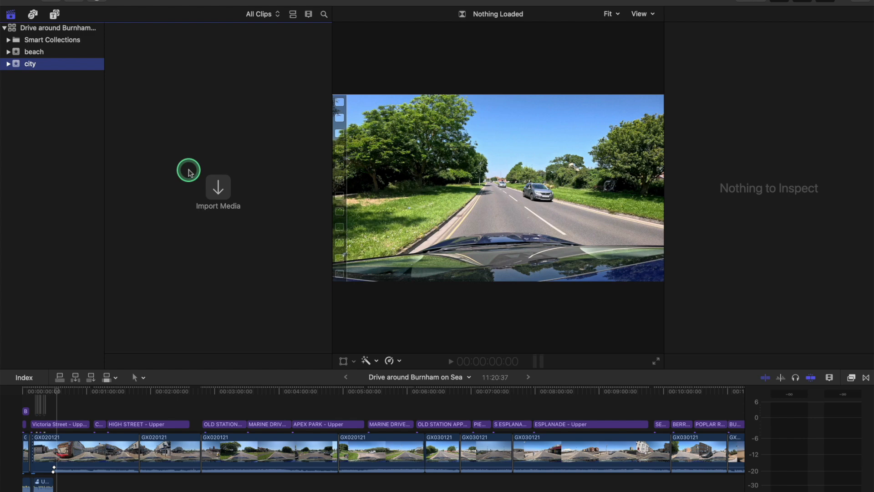
mouse_move(250, 343)
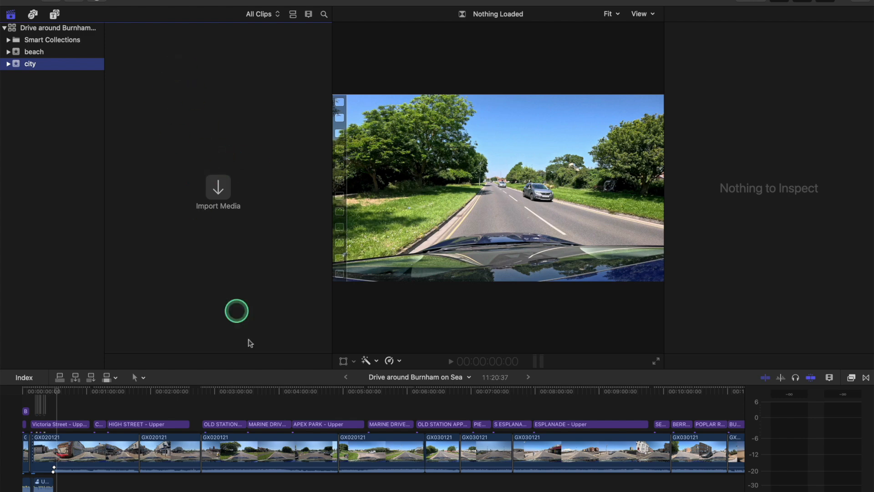
Start a new project from beach clip GX020121, cancel it, and show the city event.
click(33, 52)
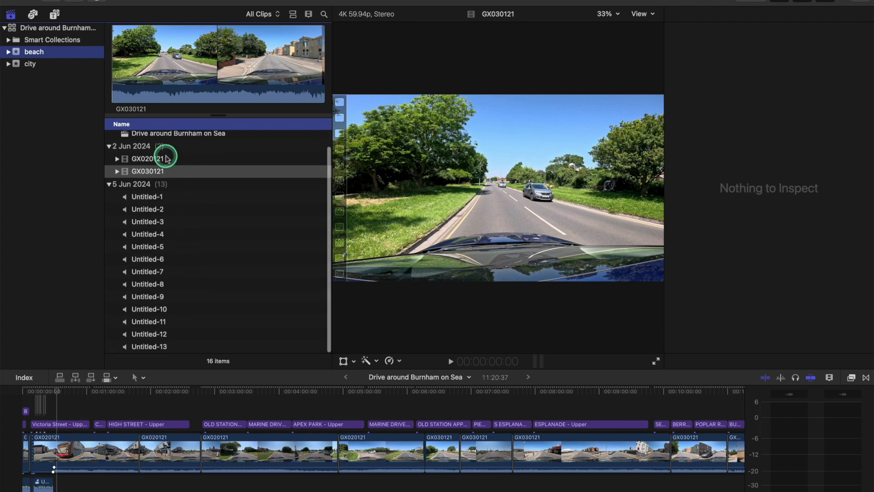
click(150, 159)
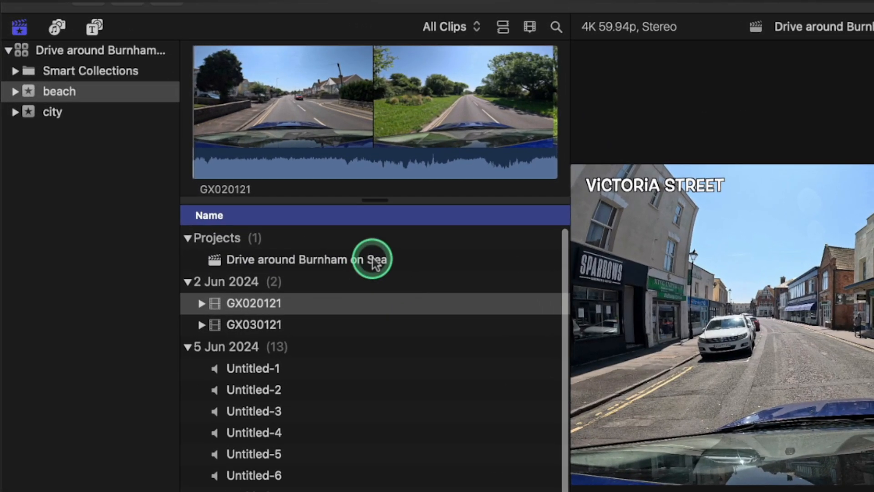
right_click(254, 303)
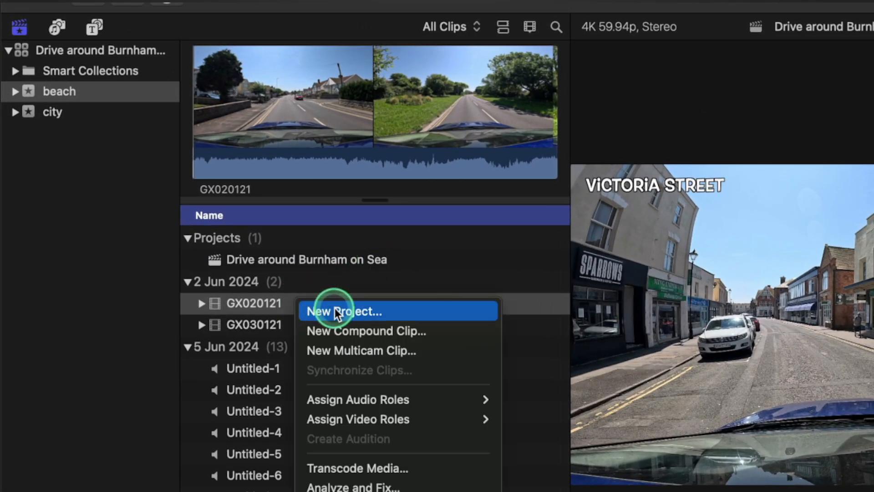
click(340, 311)
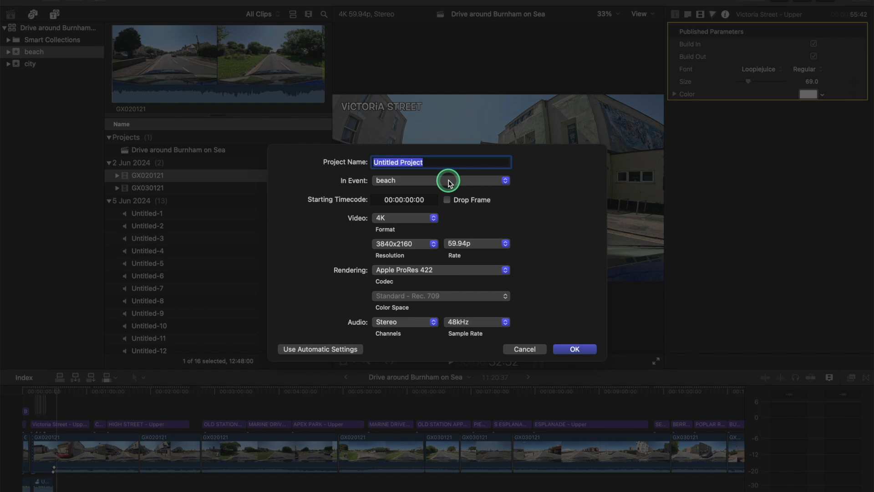
click(524, 349)
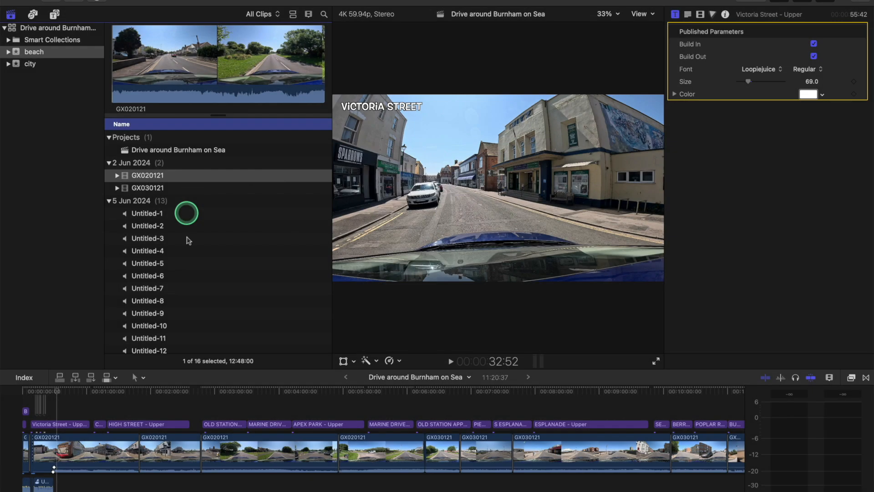
click(30, 64)
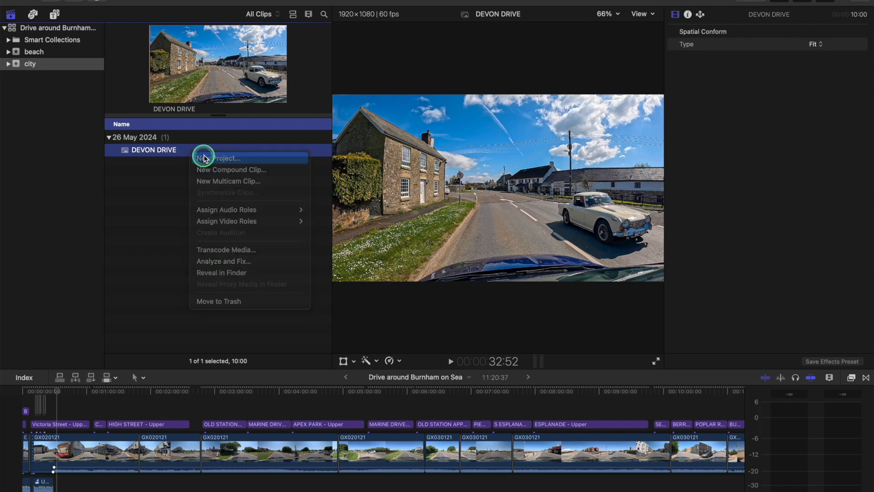
Create a project named 'devon' in the city event from the DEVON DRIVE clip.
click(207, 158)
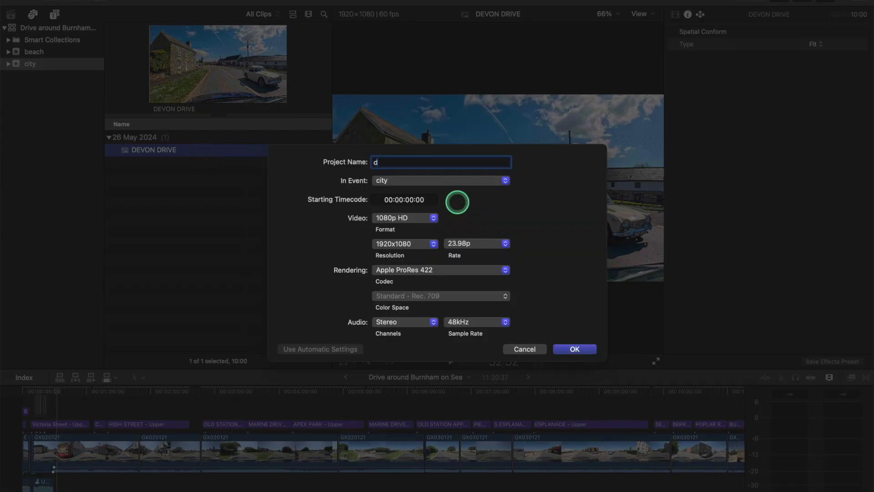
text(evon)
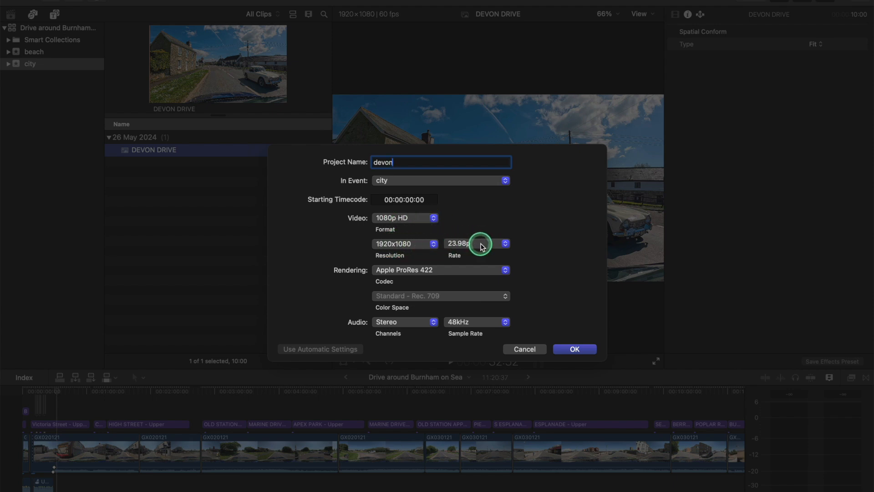
click(405, 218)
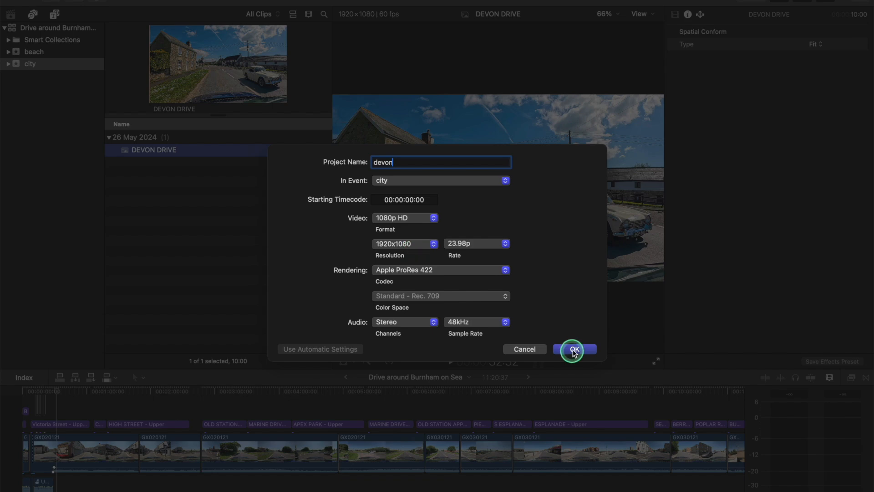
click(575, 348)
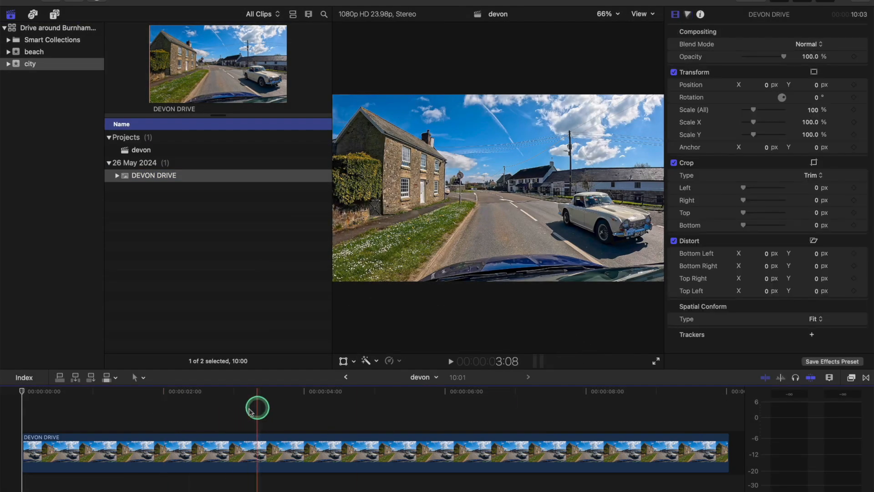
click(460, 465)
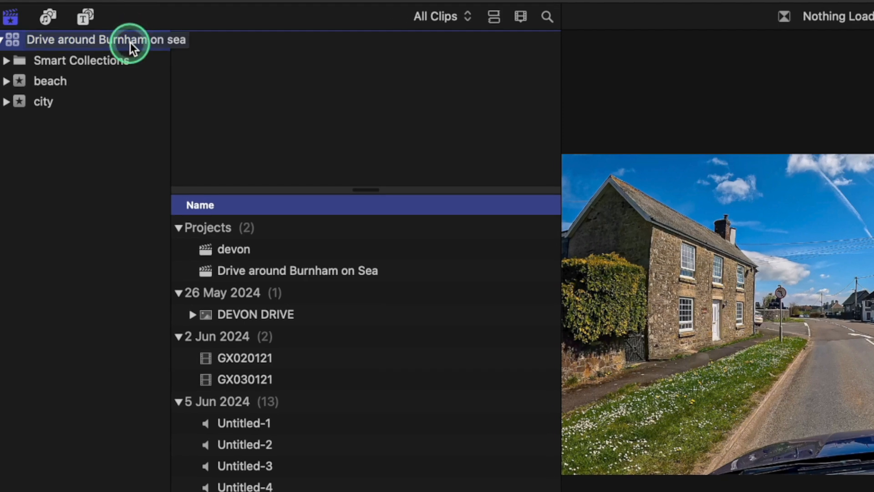
Browse the library, then the city event, then the beach event's projects and clips.
click(43, 101)
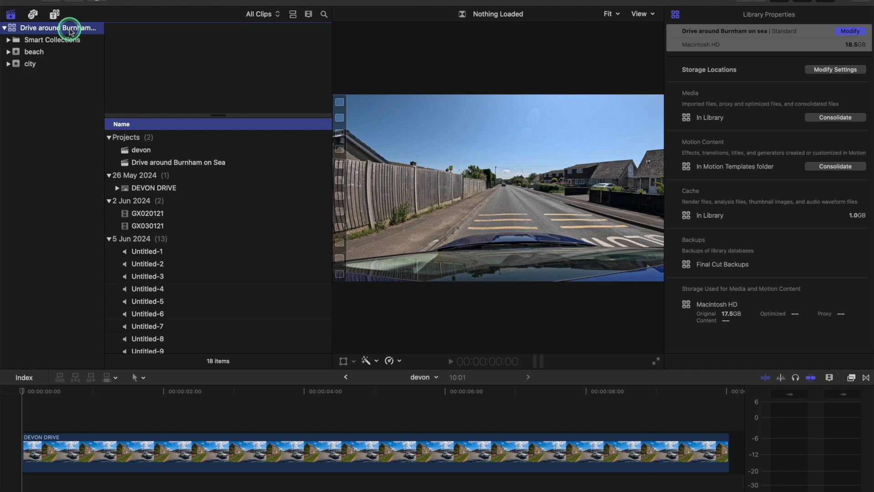
mouse_move(59, 64)
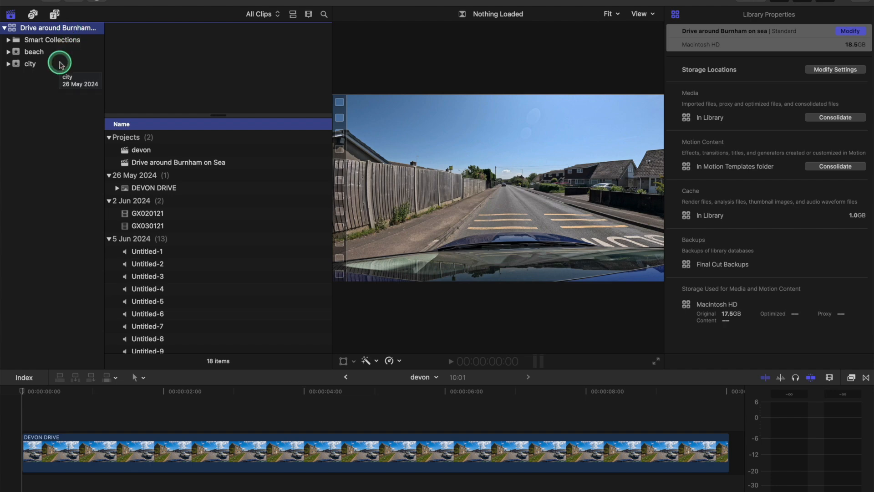
click(29, 64)
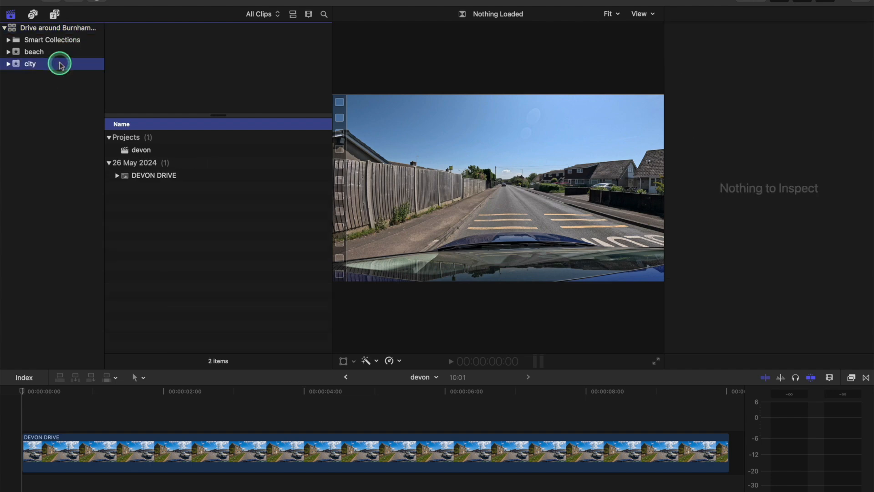
click(32, 52)
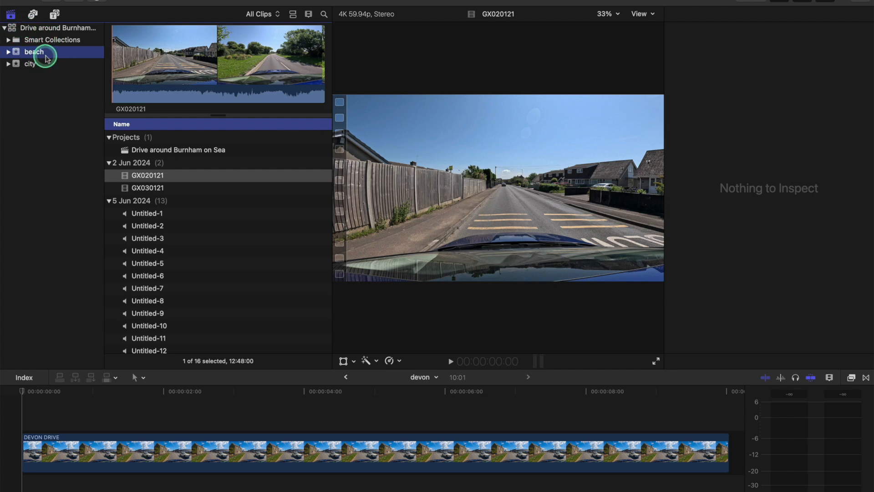
Create a library named 'test project' in the Brean Down Drive > Project folder.
click(88, 6)
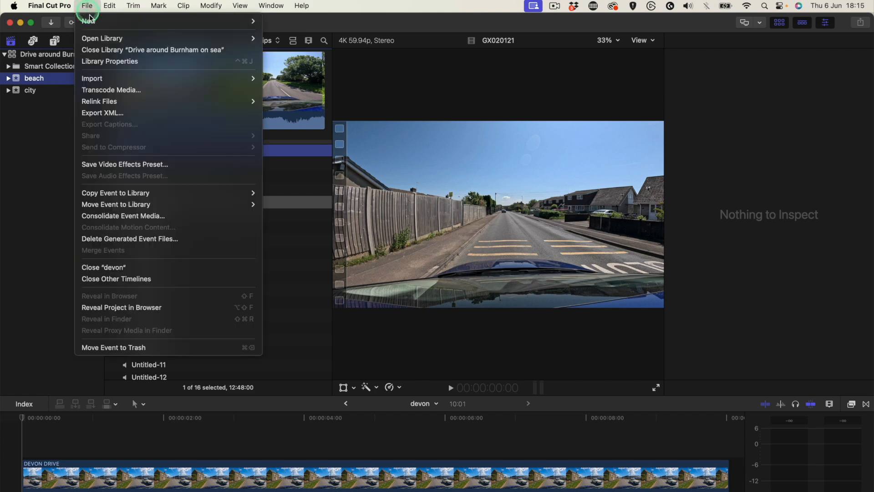
mouse_move(89, 22)
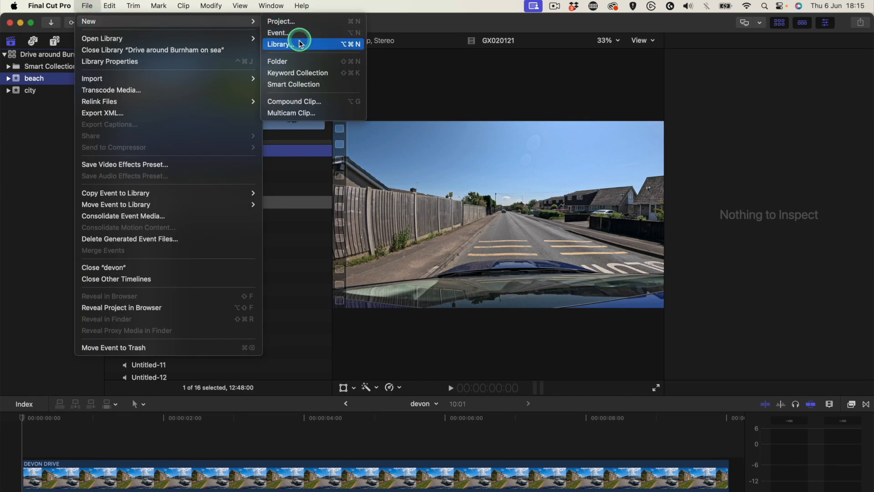
click(280, 43)
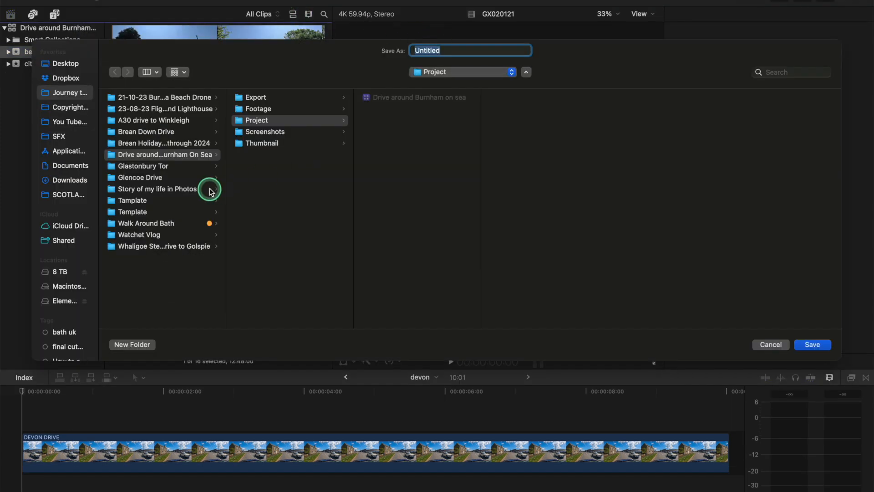
mouse_move(154, 132)
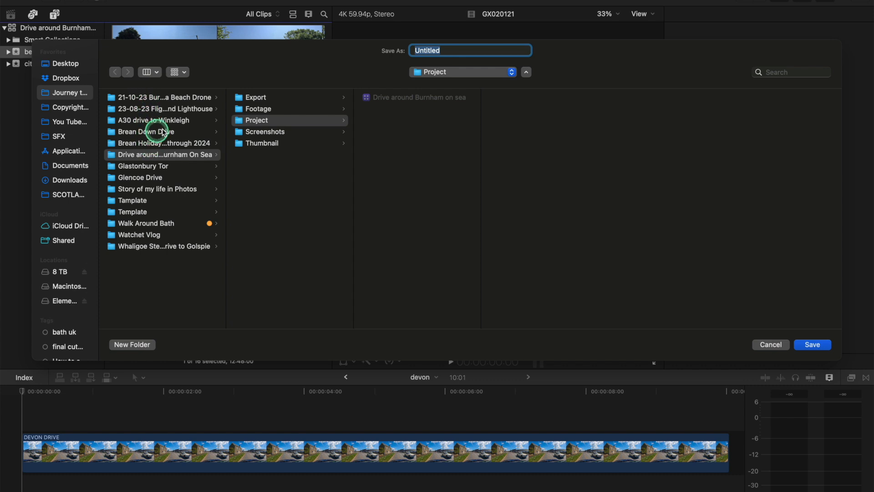
click(146, 132)
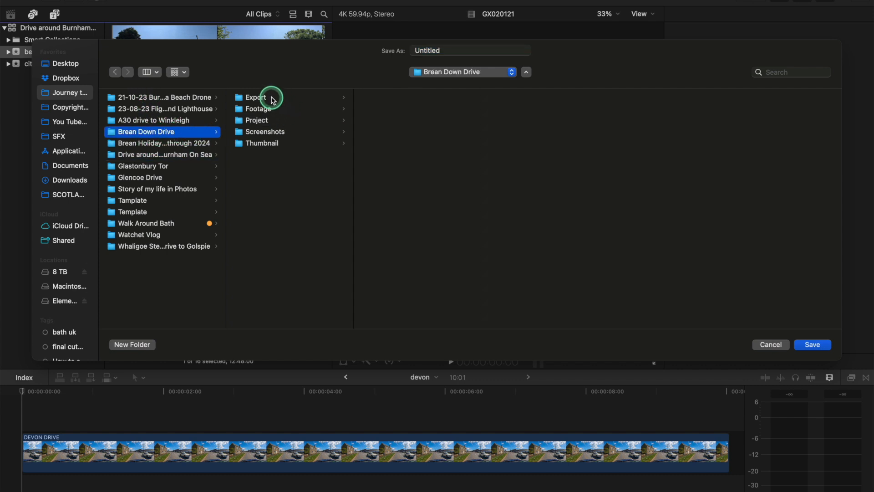
mouse_move(274, 132)
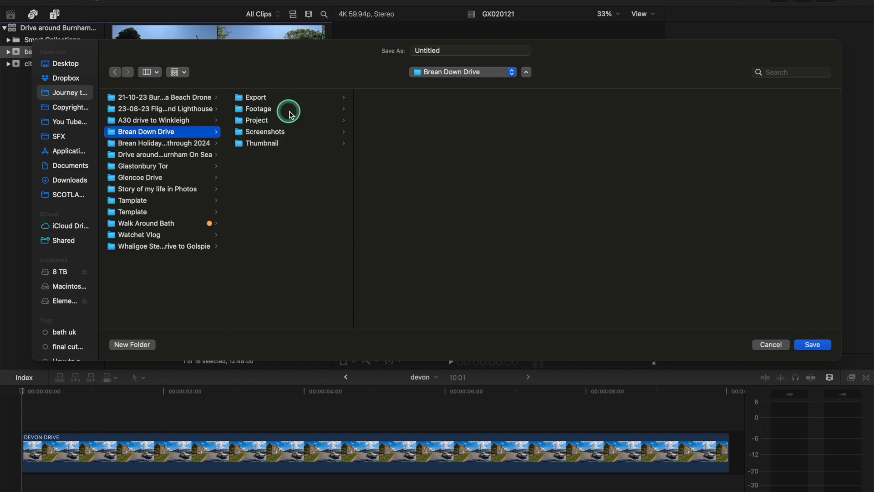
click(275, 120)
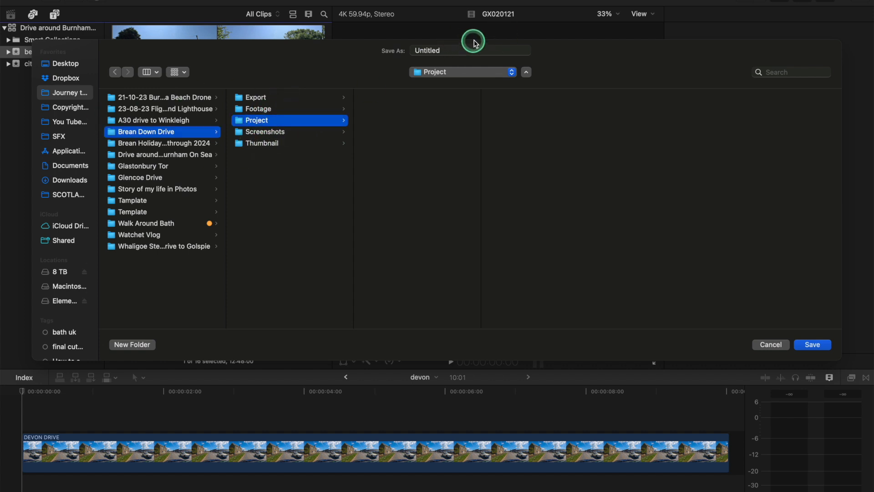
click(470, 50)
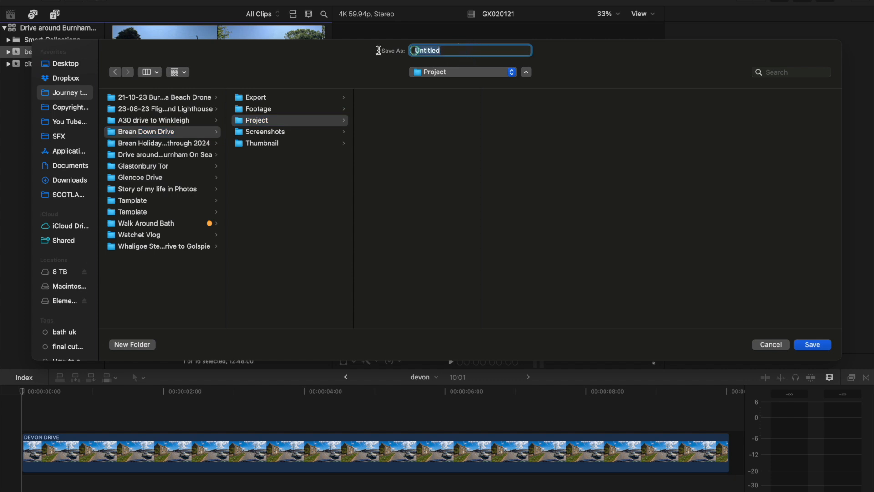
text(test p)
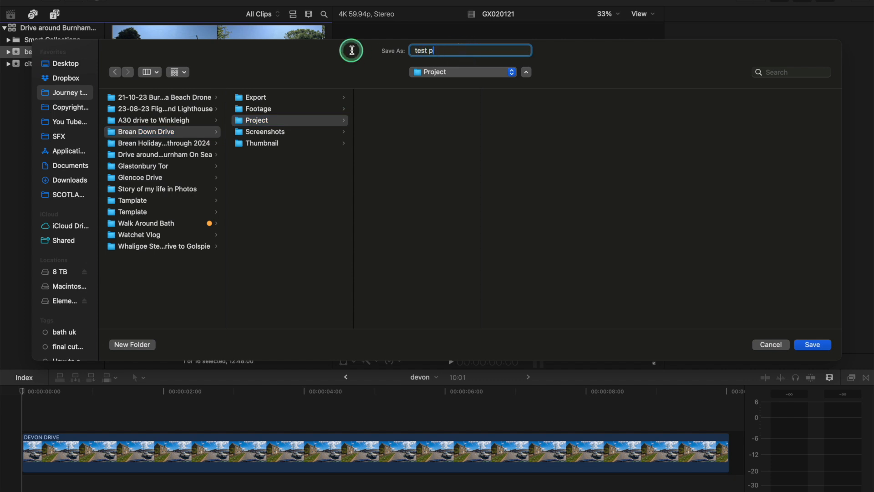
text(roject)
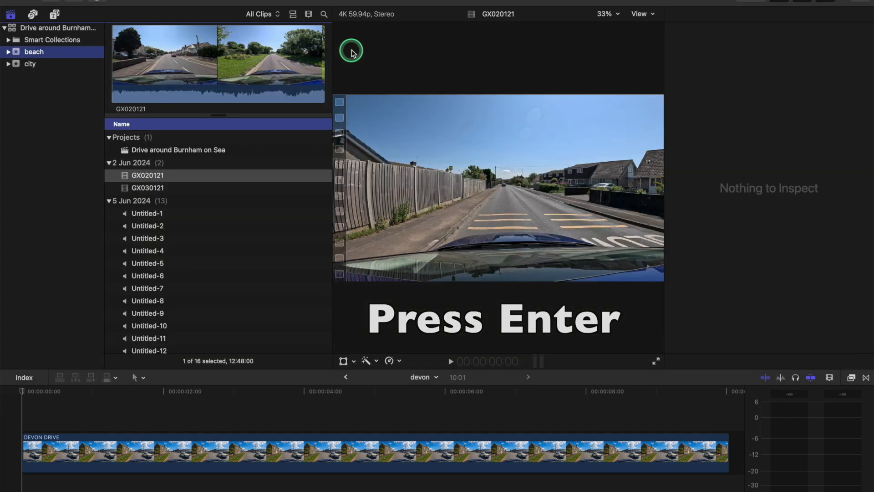
Select and expand the test project library to view its Library Properties.
click(32, 28)
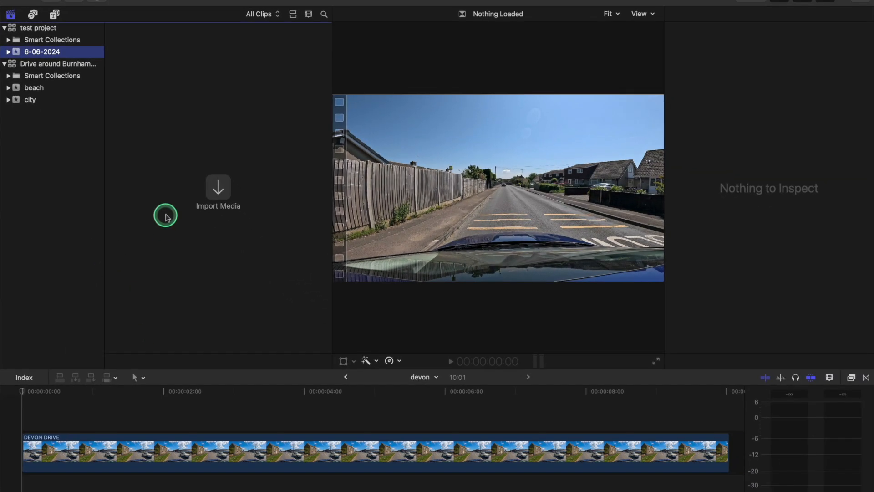
mouse_move(316, 180)
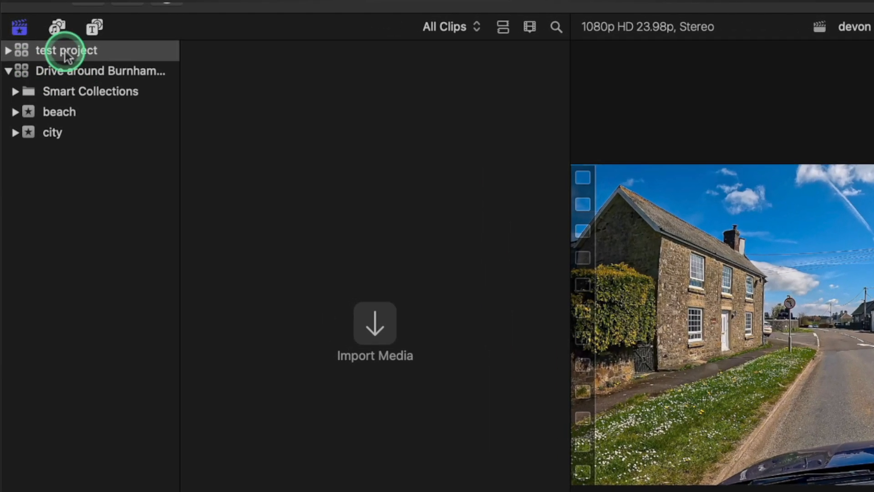
double_click(66, 51)
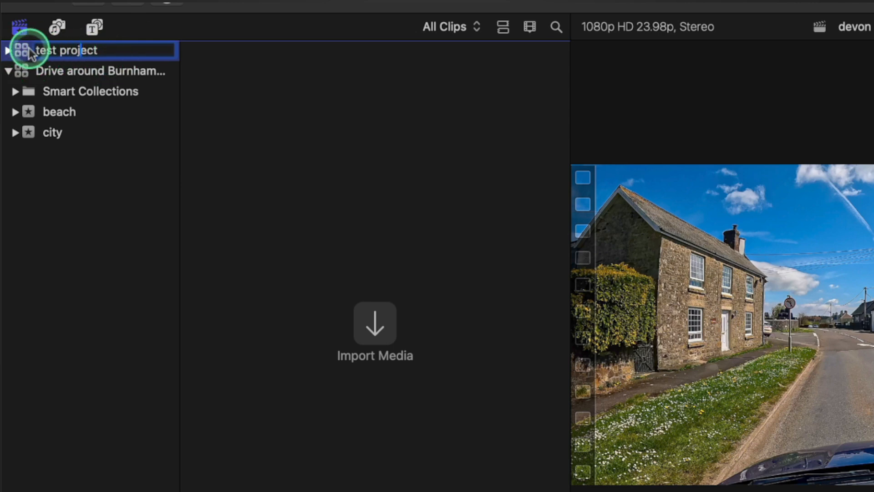
click(7, 50)
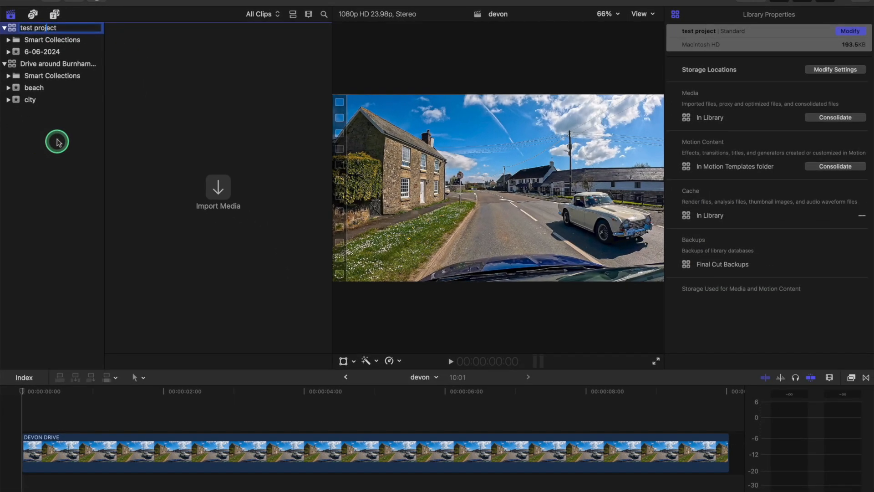
mouse_move(56, 55)
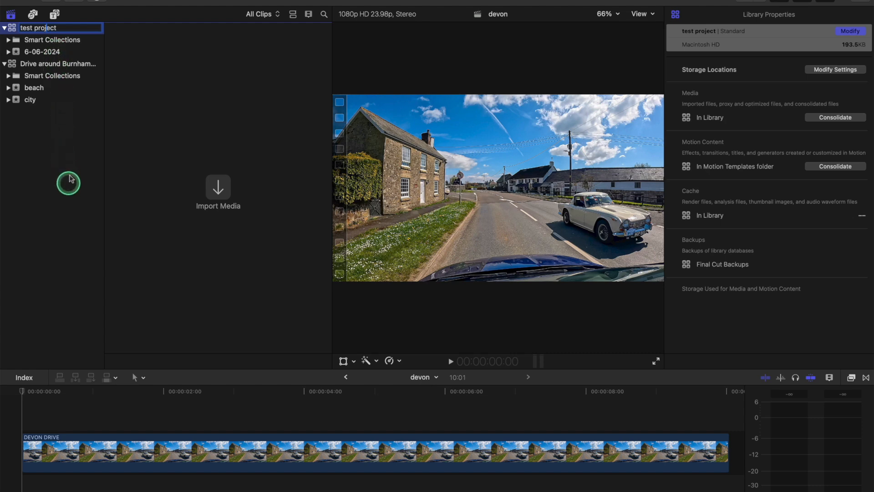
mouse_move(132, 95)
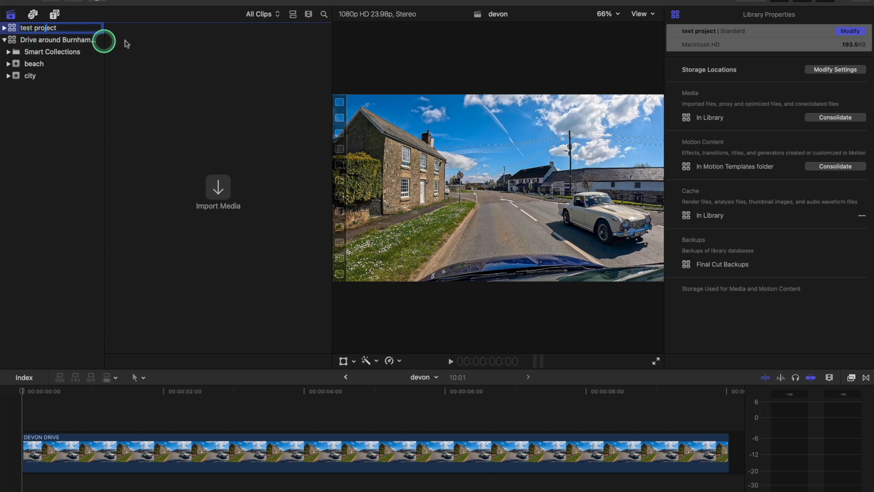
mouse_move(259, 142)
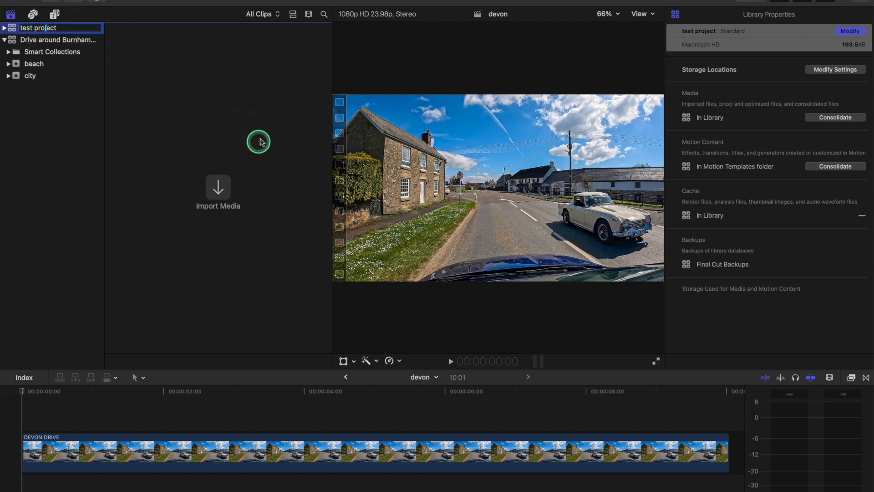
click(372, 418)
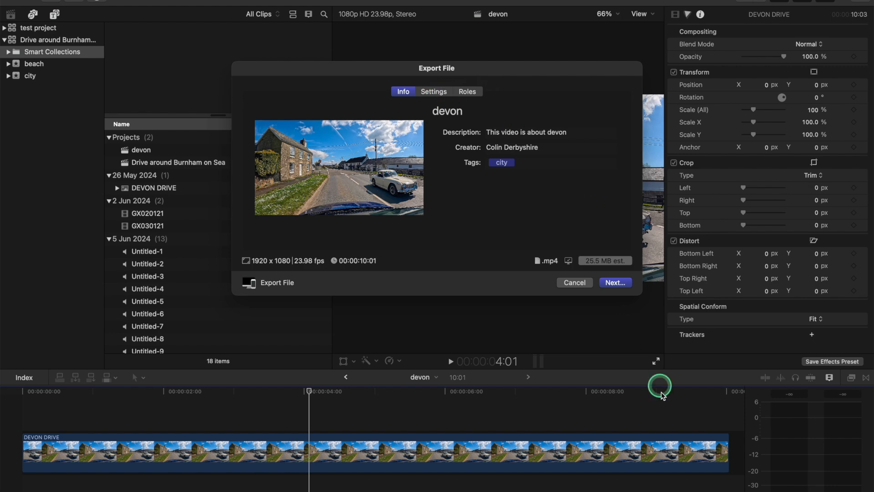
Save the devon MP4 export into the Drive around Burnham On Sea Export folder.
click(616, 283)
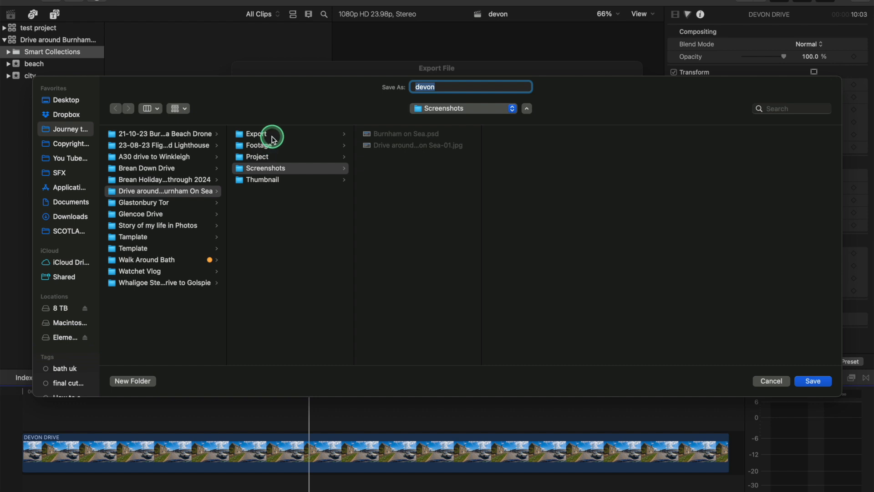
click(263, 133)
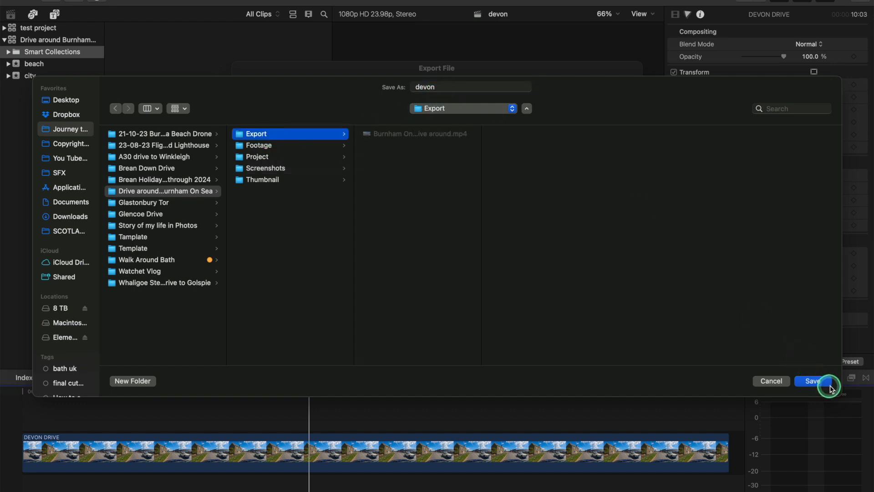